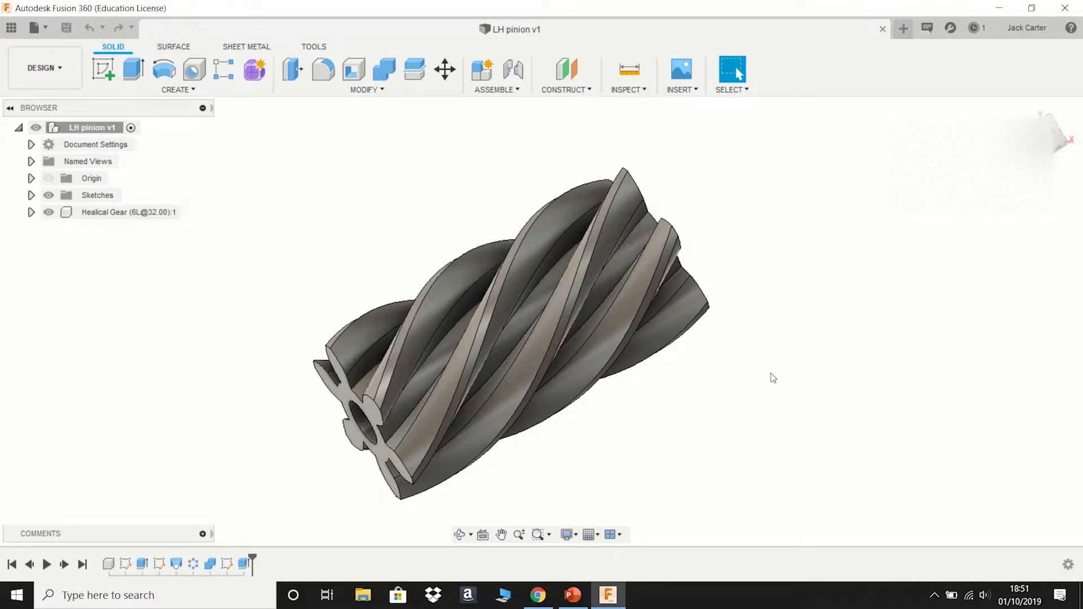
mouse_move(677, 280)
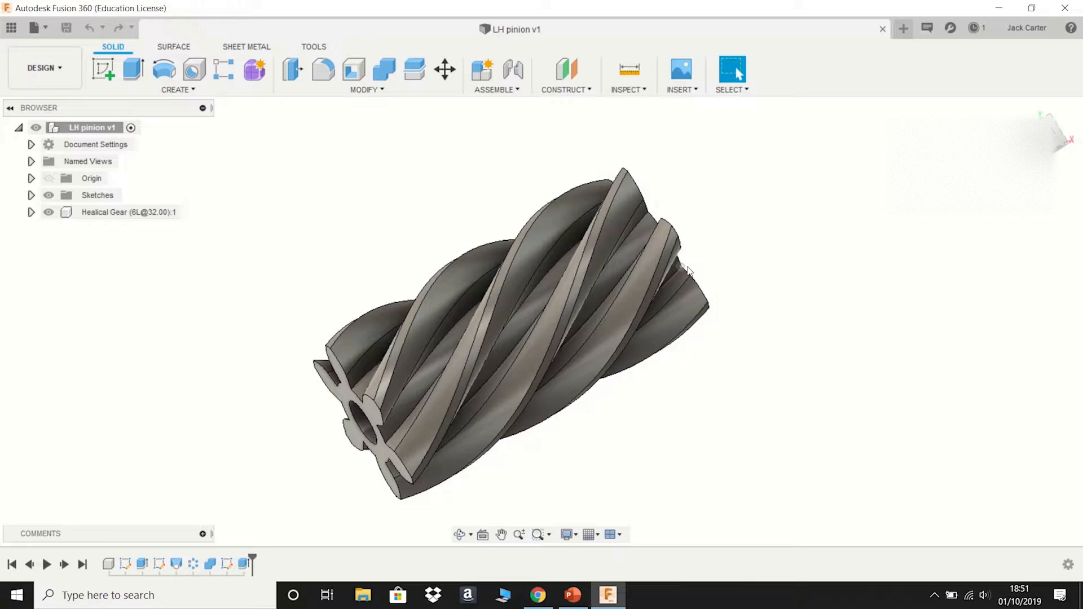
mouse_move(669, 444)
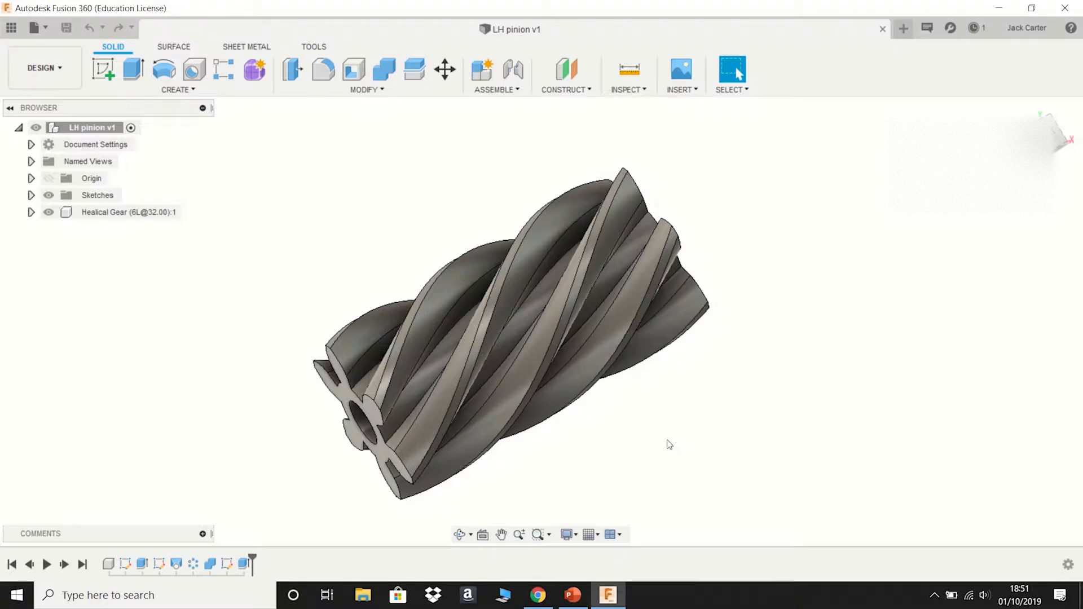
mouse_move(673, 449)
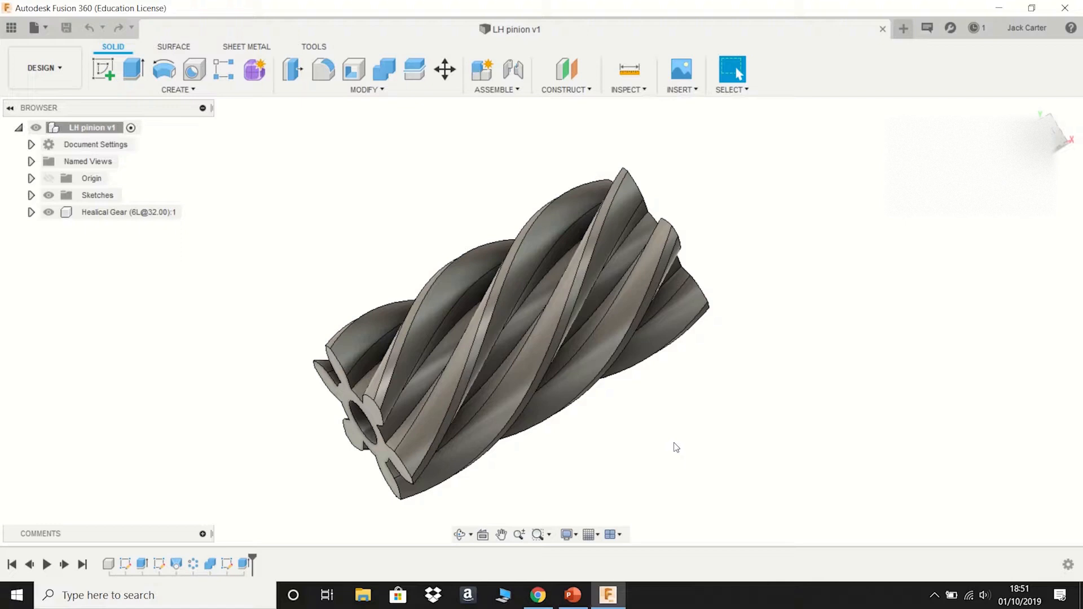
mouse_move(722, 461)
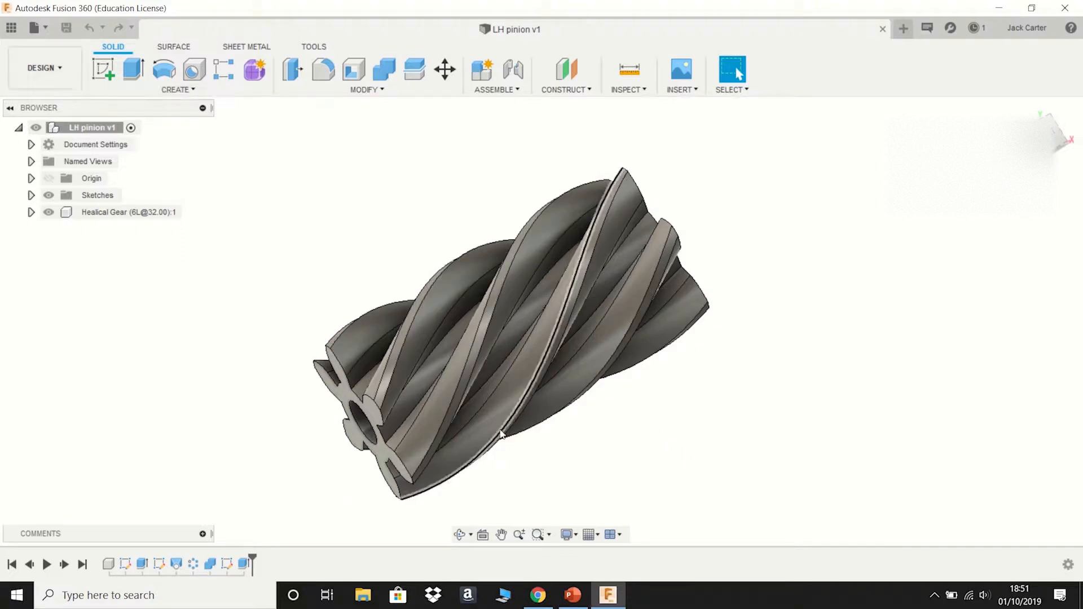
mouse_move(32, 27)
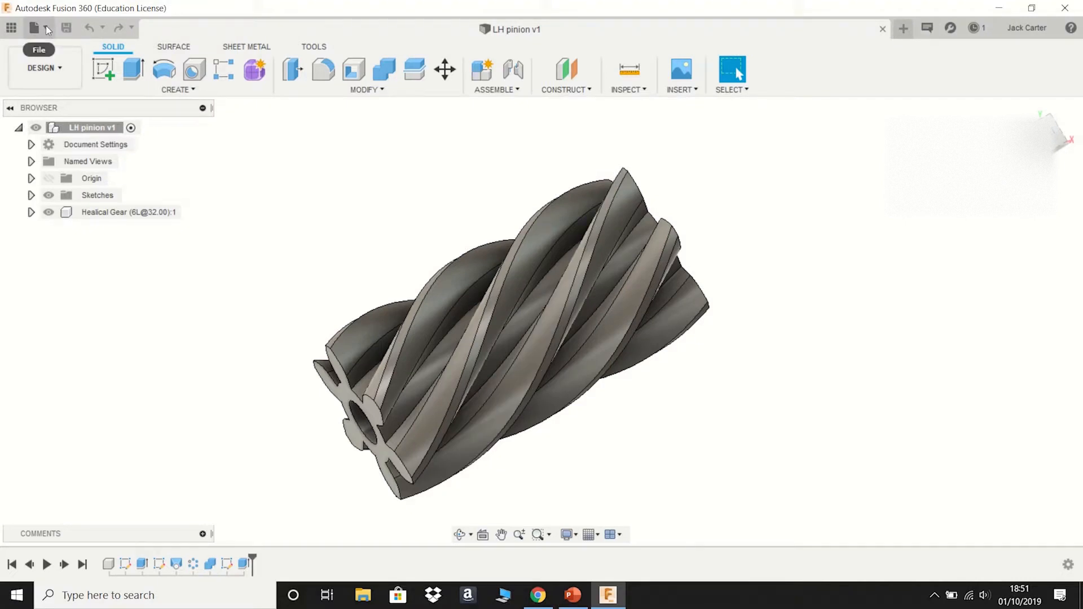
Send the pinion body to Cura via File > 3D Print with High refinement
left_click(33, 27)
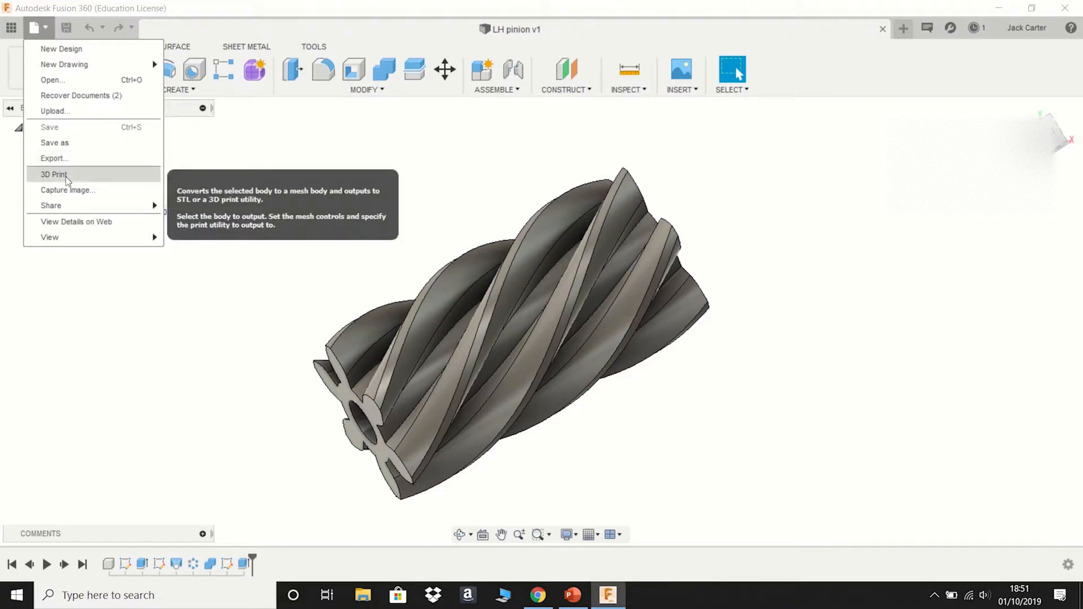
left_click(54, 175)
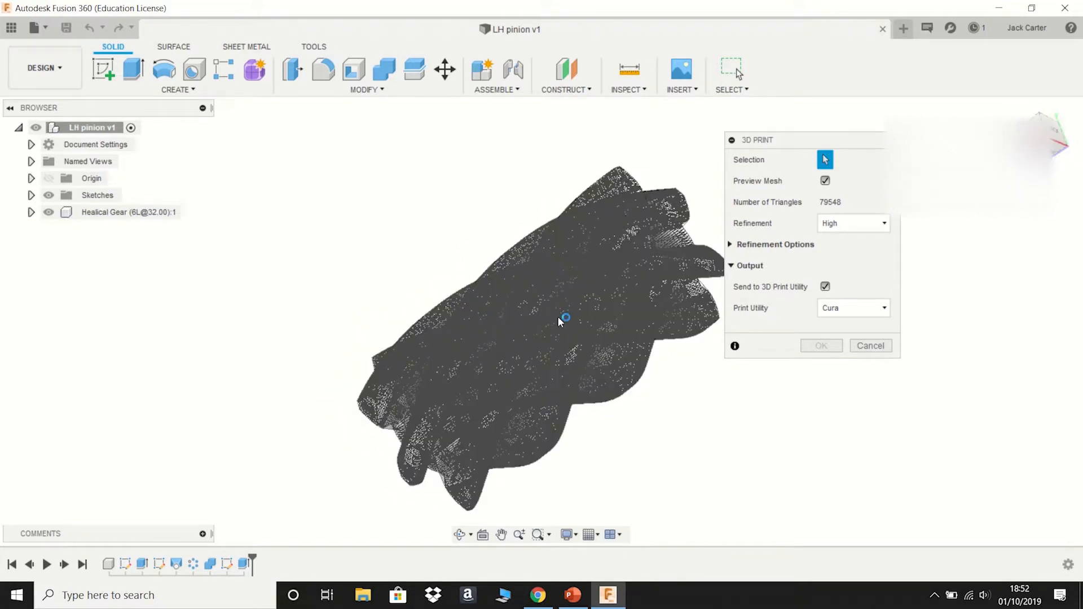
mouse_move(791, 215)
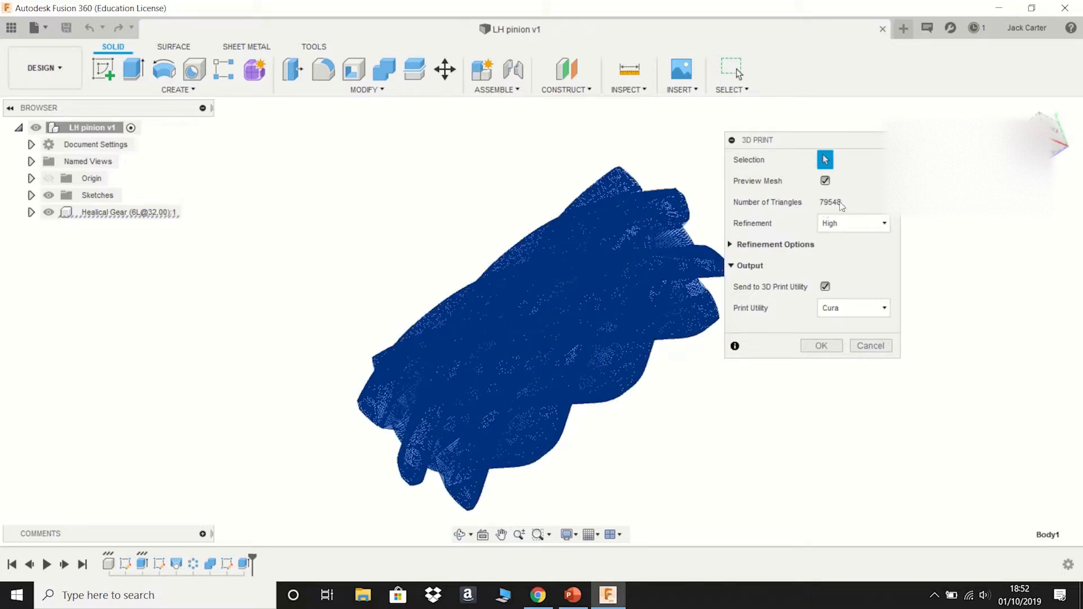
mouse_move(765, 228)
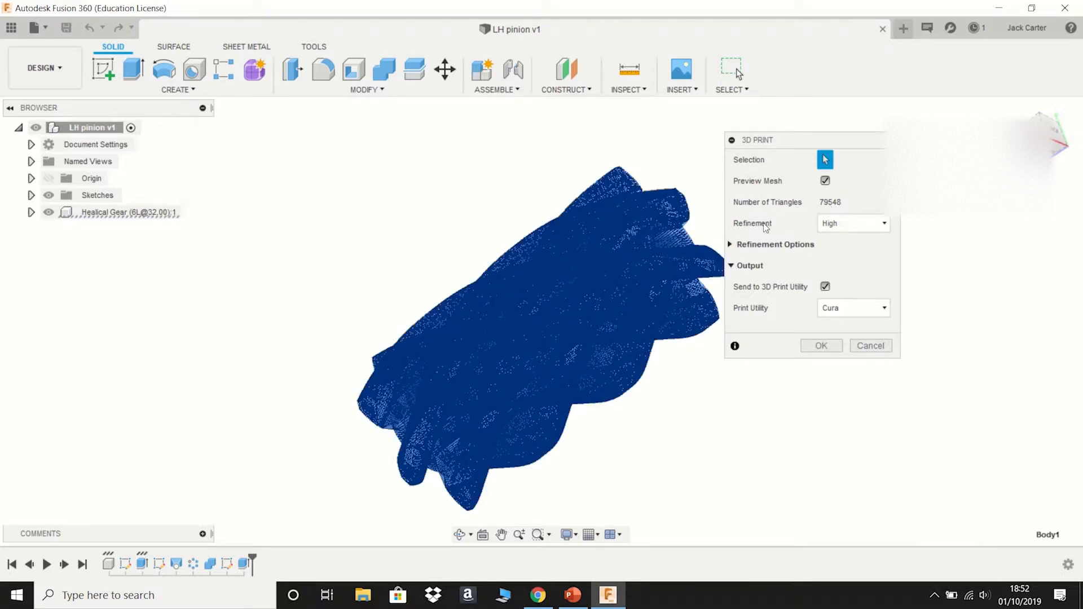
left_click(853, 222)
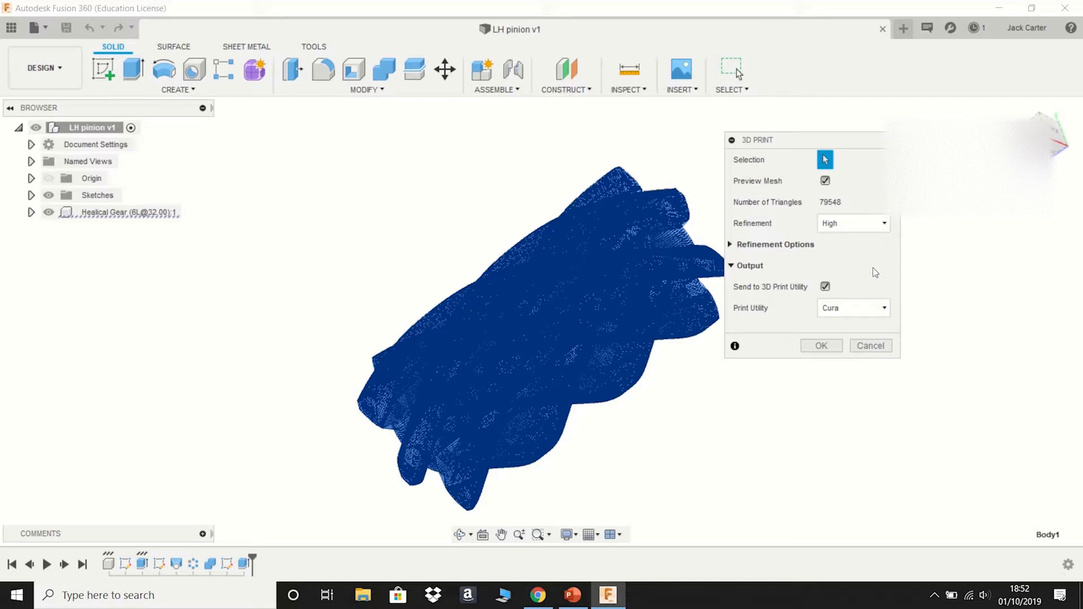
mouse_move(759, 279)
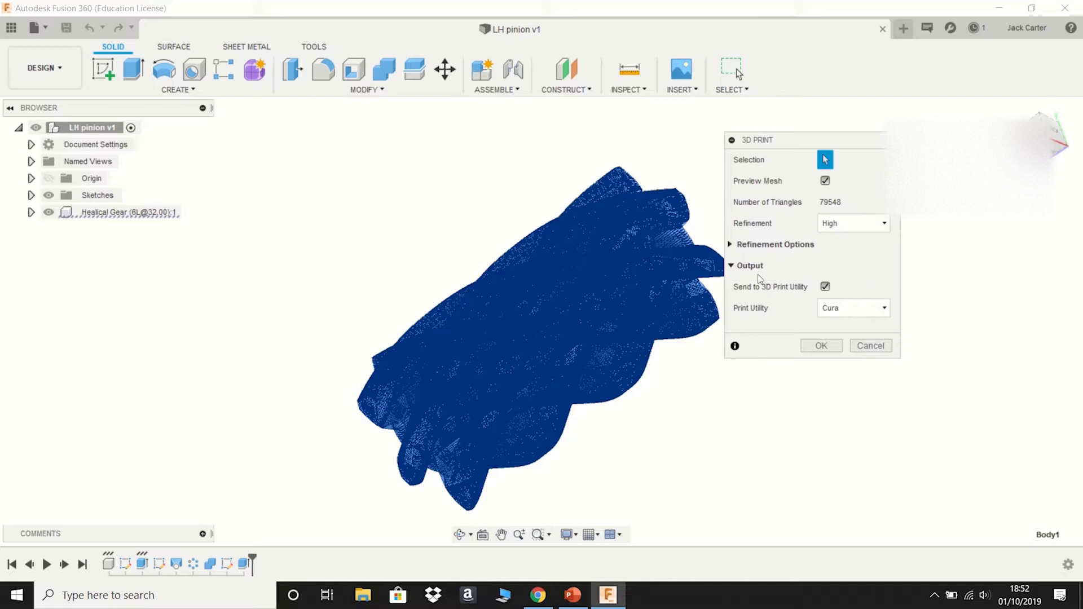
mouse_move(750, 293)
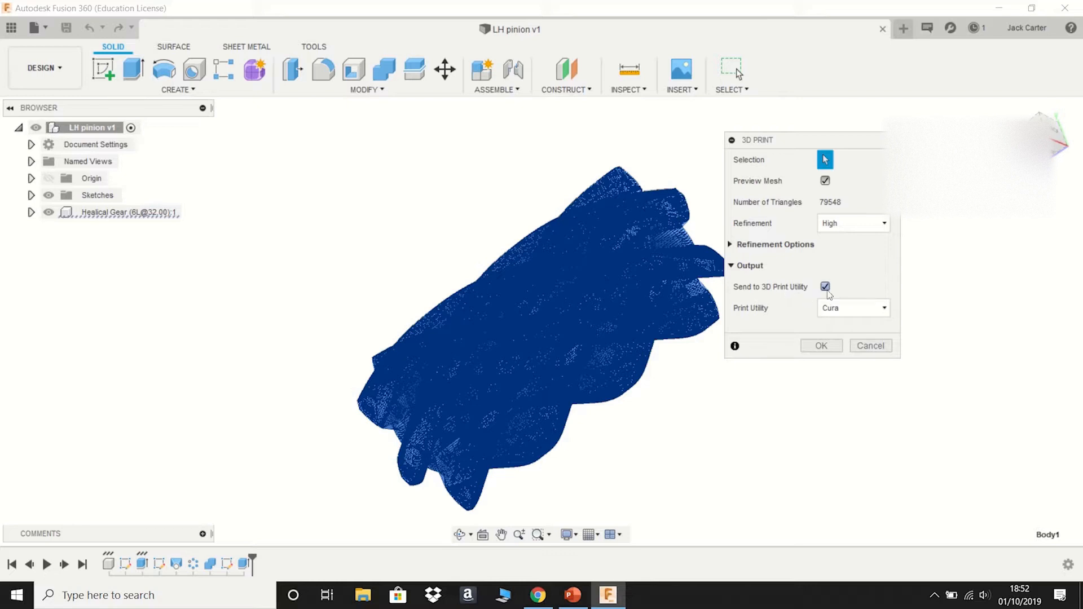
mouse_move(841, 343)
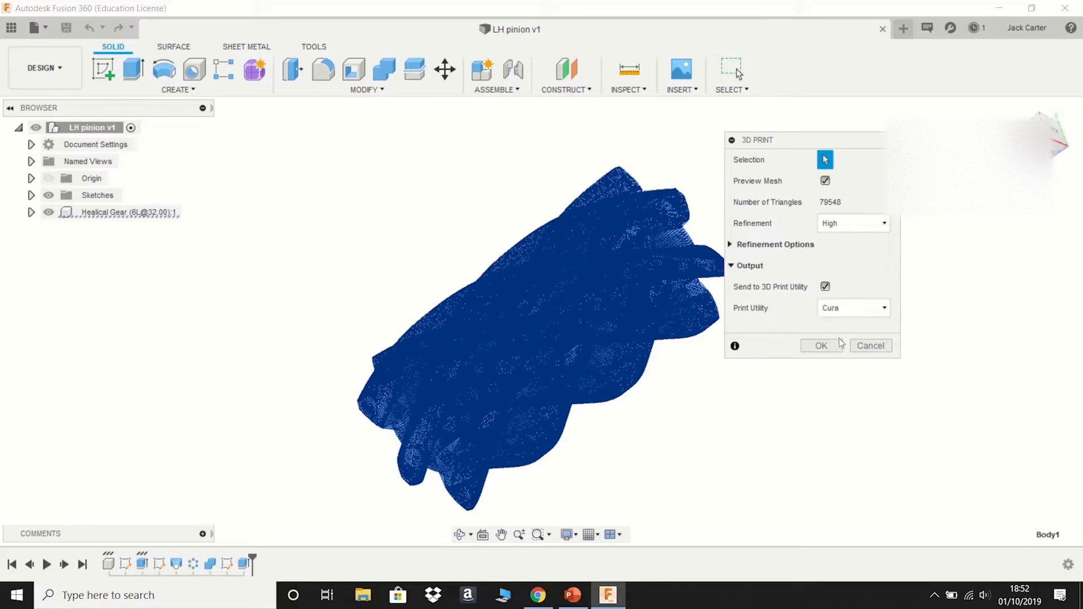
left_click(821, 345)
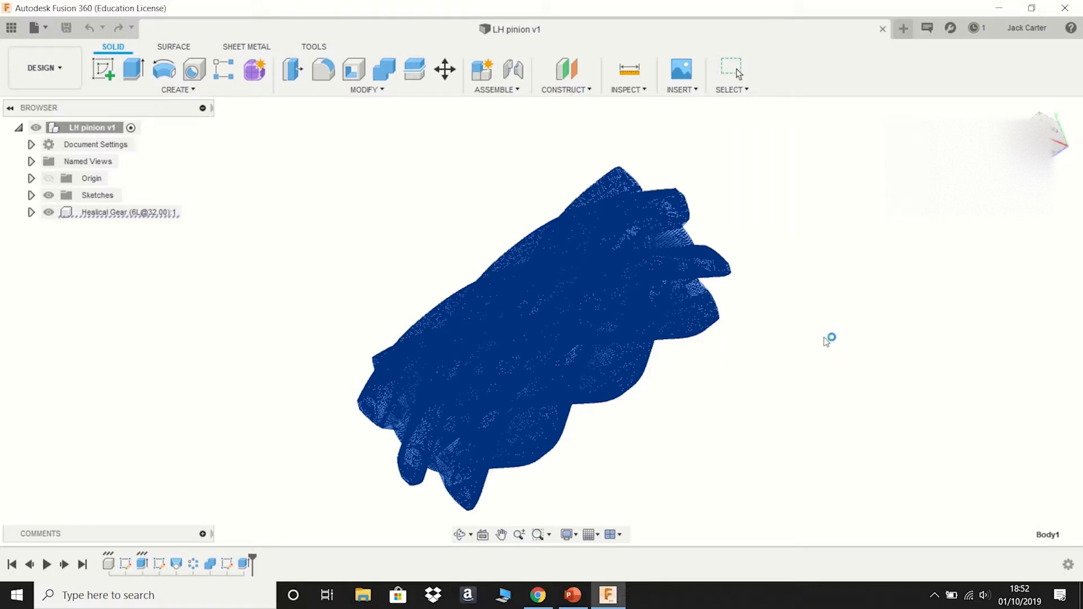
left_click(607, 594)
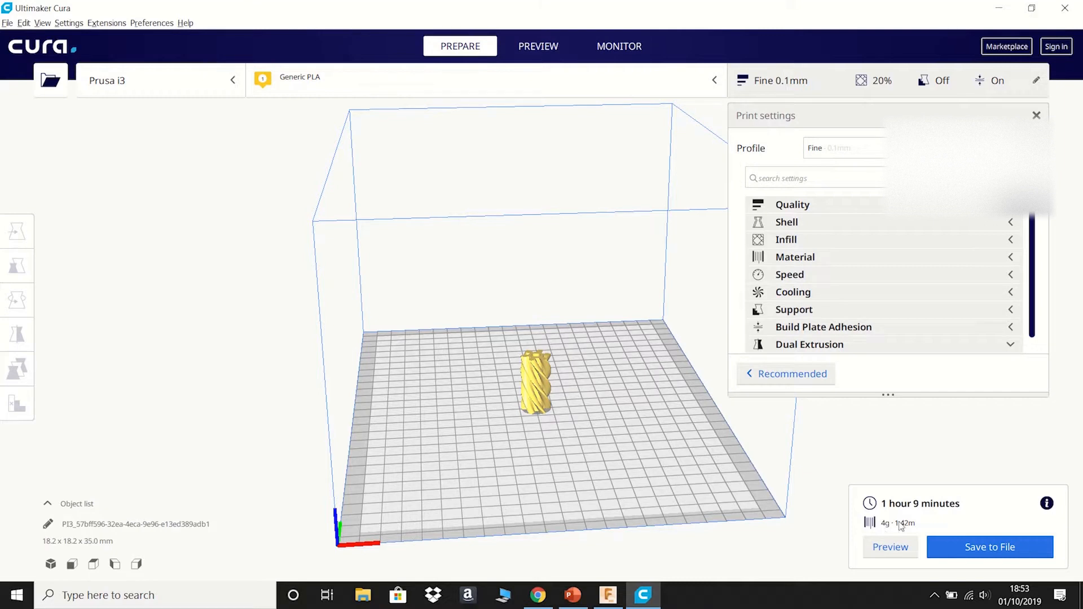
mouse_move(989, 548)
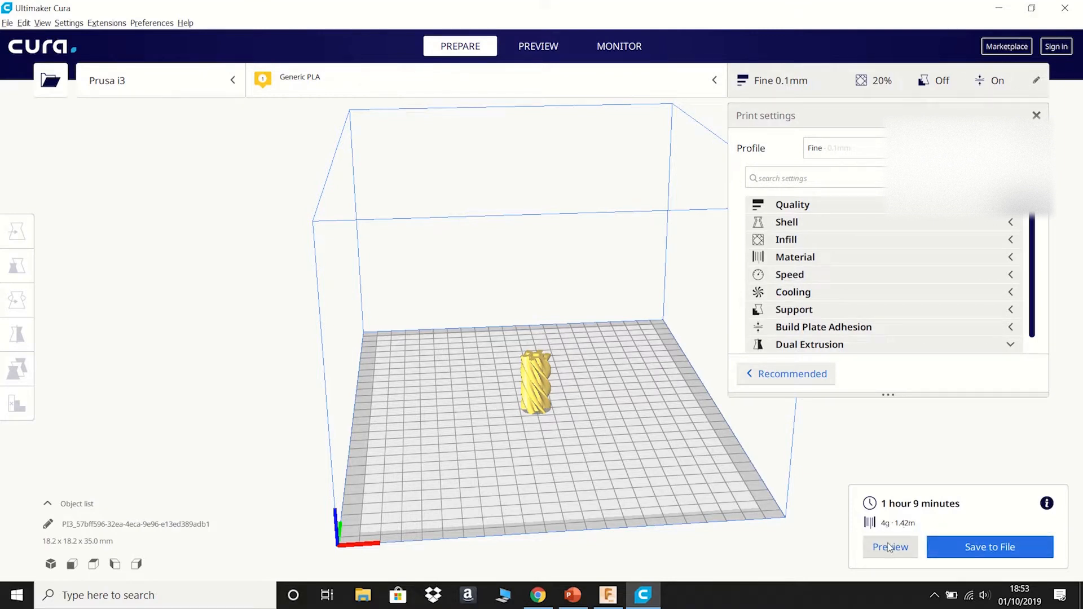
Switch to the Preview stage to view the sliced pinion's layers
left_click(539, 46)
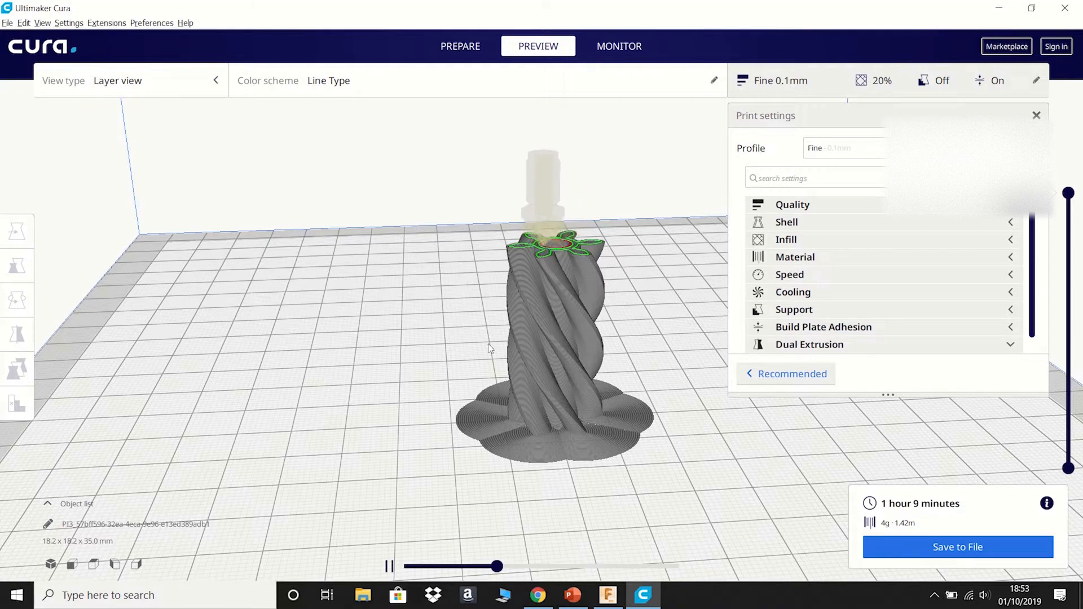
Drag the layer slider upward to watch the pinion's helical teeth layers build
left_click_drag(499, 566, 529, 567)
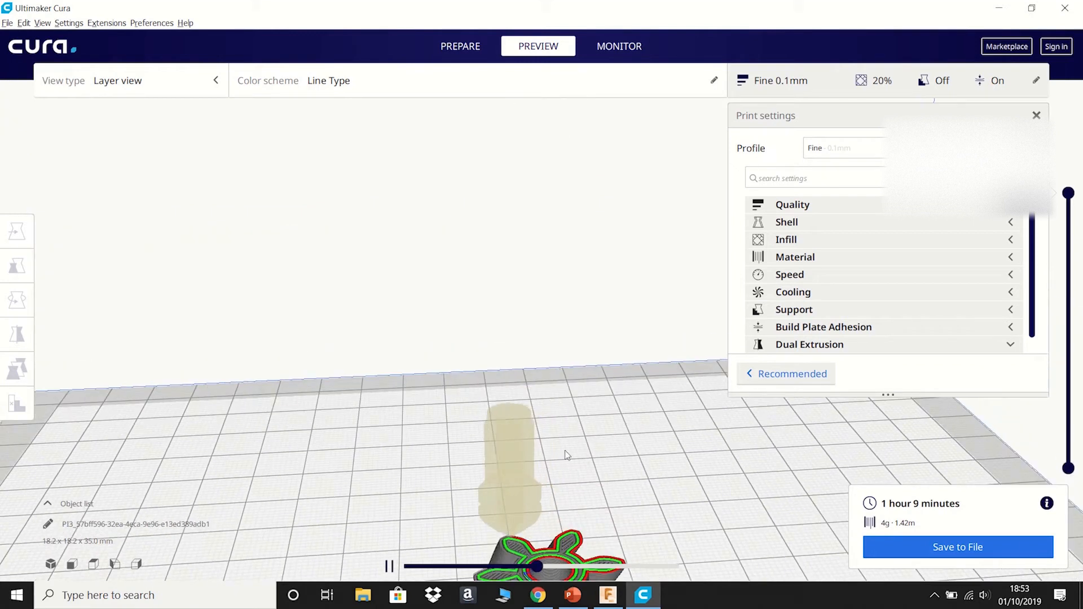
left_click_drag(539, 565, 556, 566)
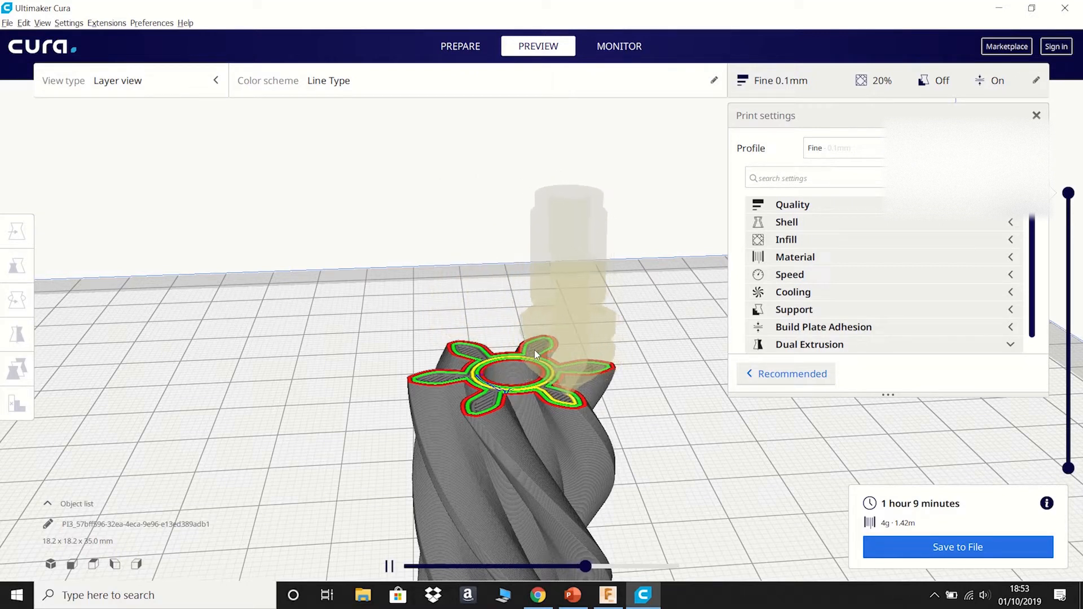
Pause playback and check the 0.1 mm layer height and 0.8 mm shell settings
left_click(792, 204)
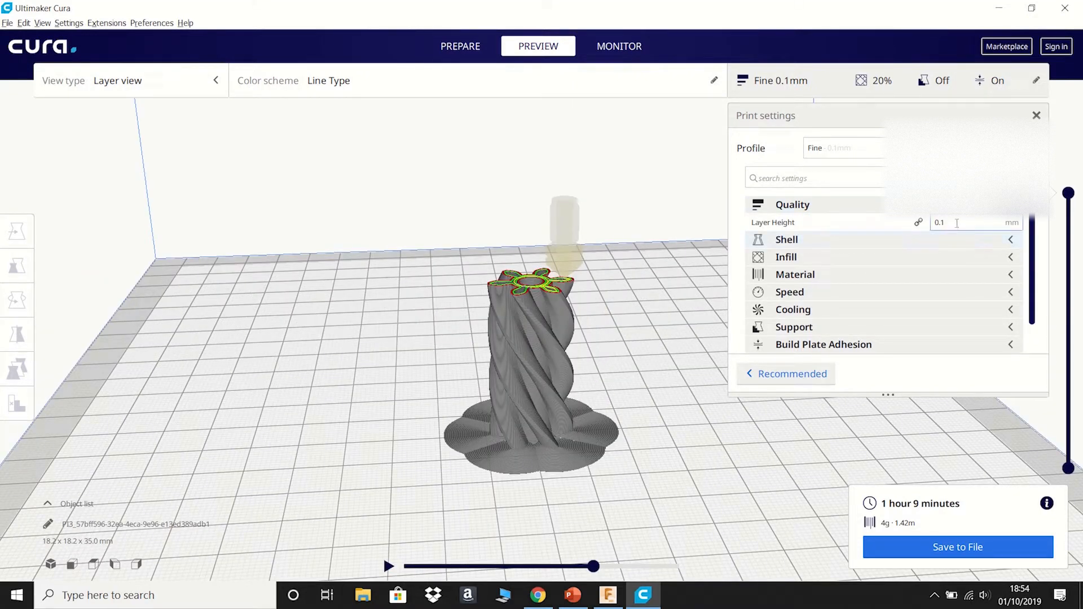
left_click(786, 239)
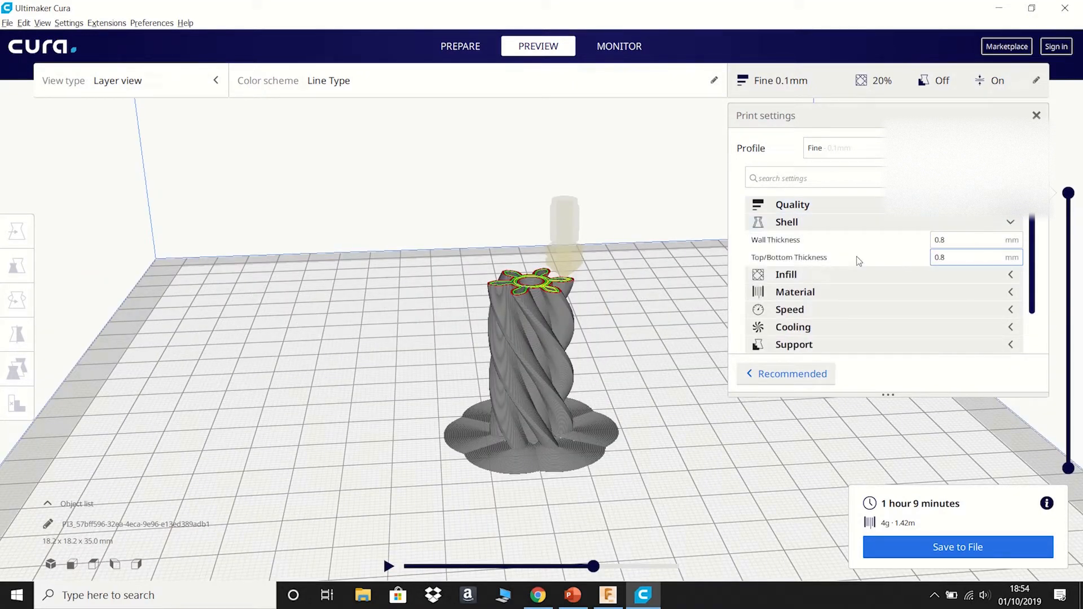
left_click(786, 222)
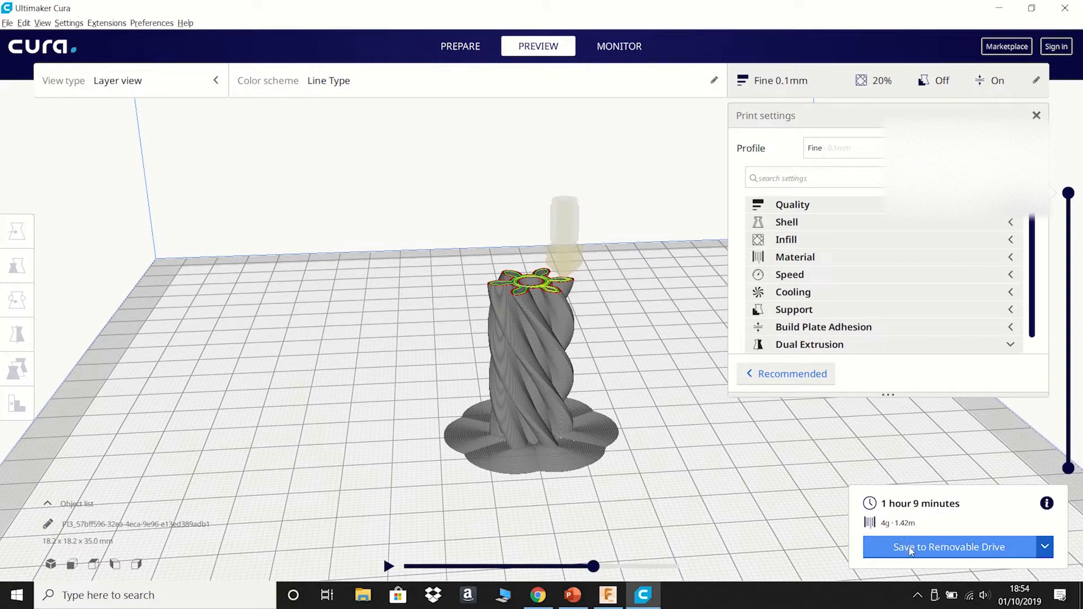
Save the sliced pinion G-code to the removable drive under its default name
left_click(949, 546)
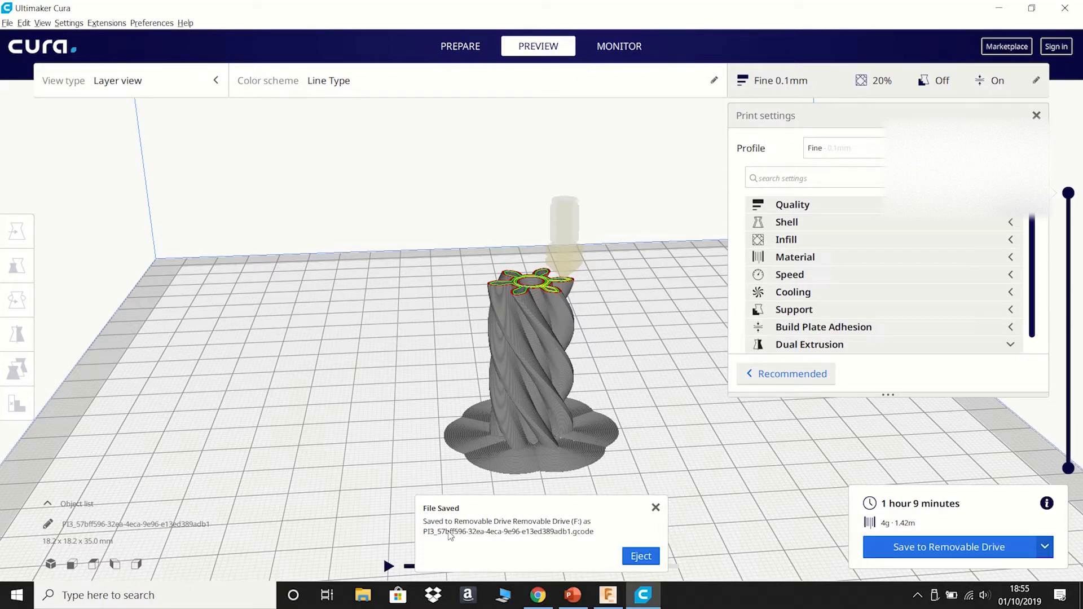
mouse_move(435, 543)
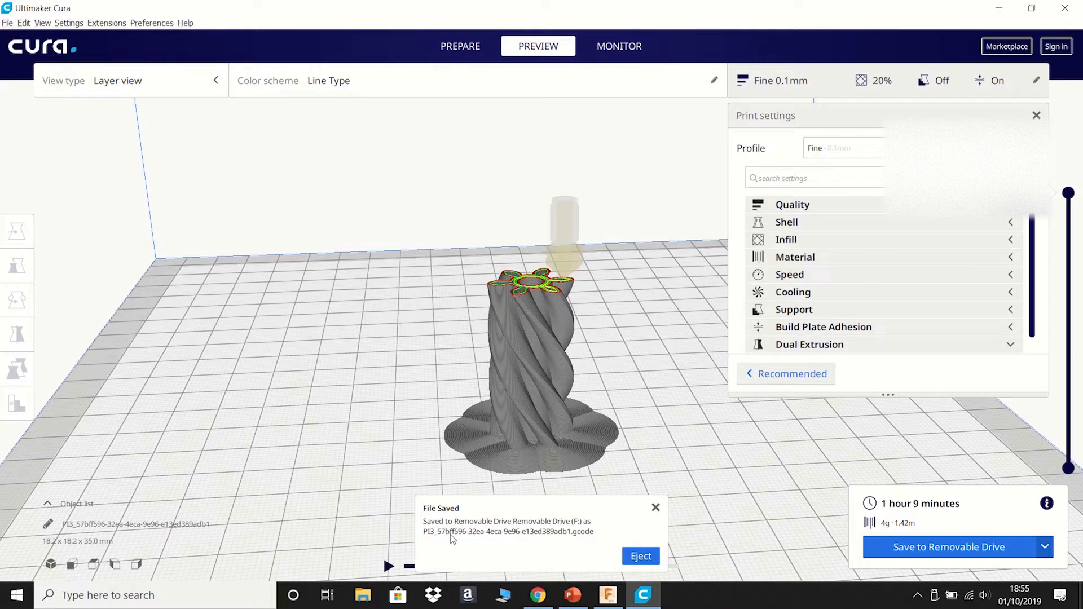
mouse_move(642, 516)
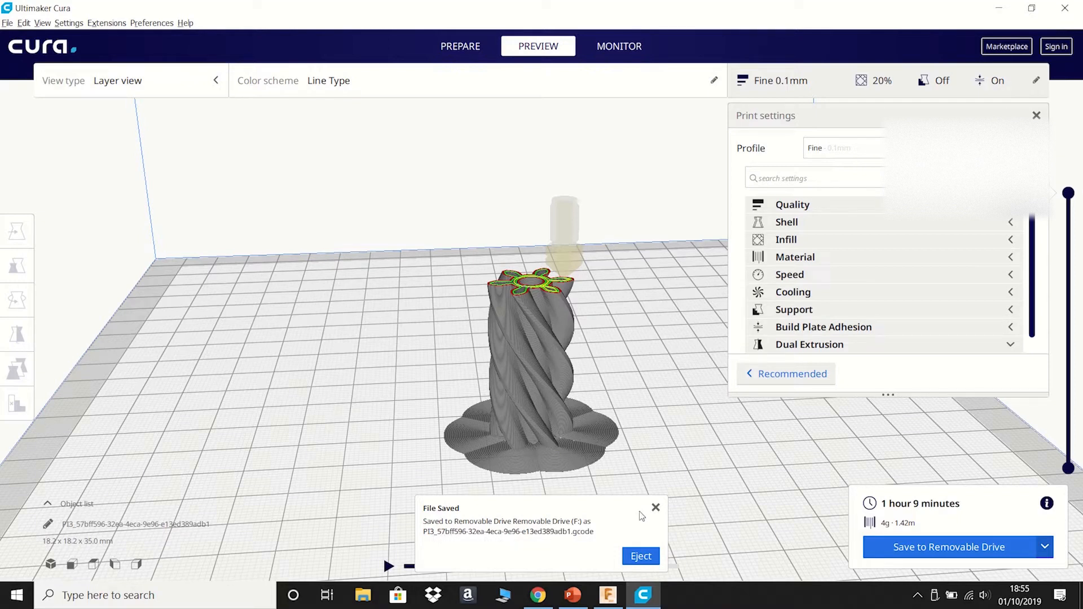
Dismiss the saved notice and save the job again as YOUTUBEPINION.gcode
left_click(655, 508)
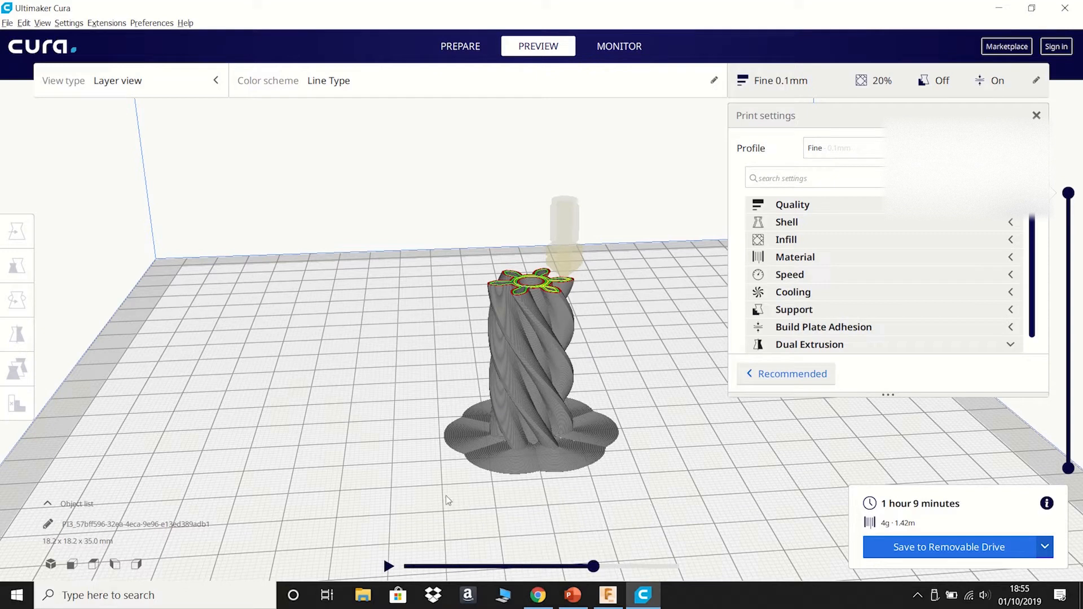
mouse_move(222, 528)
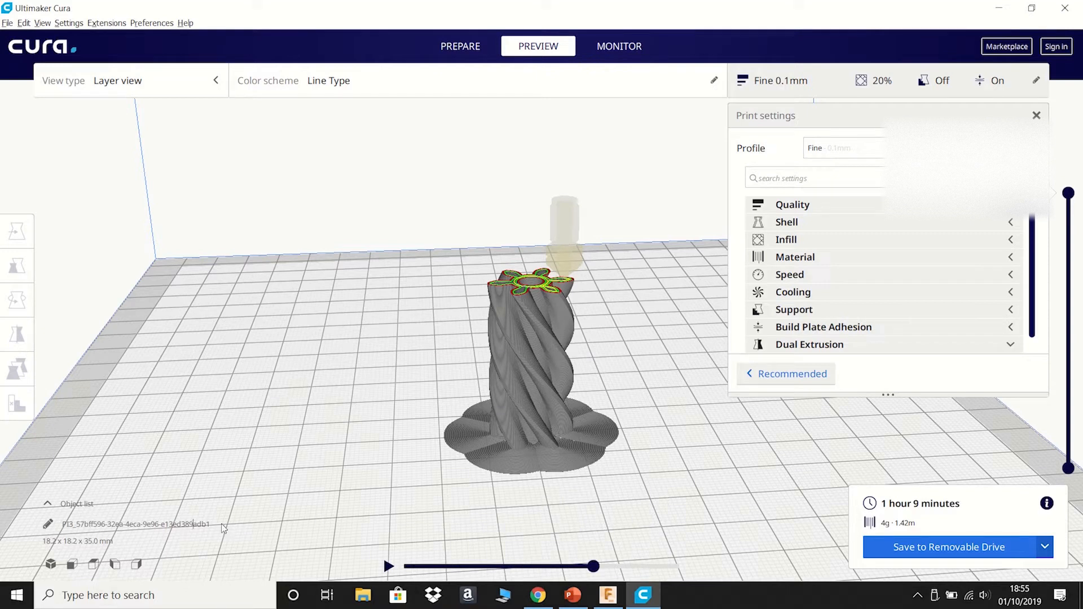
mouse_move(262, 575)
type("YOUTUBEPINION")
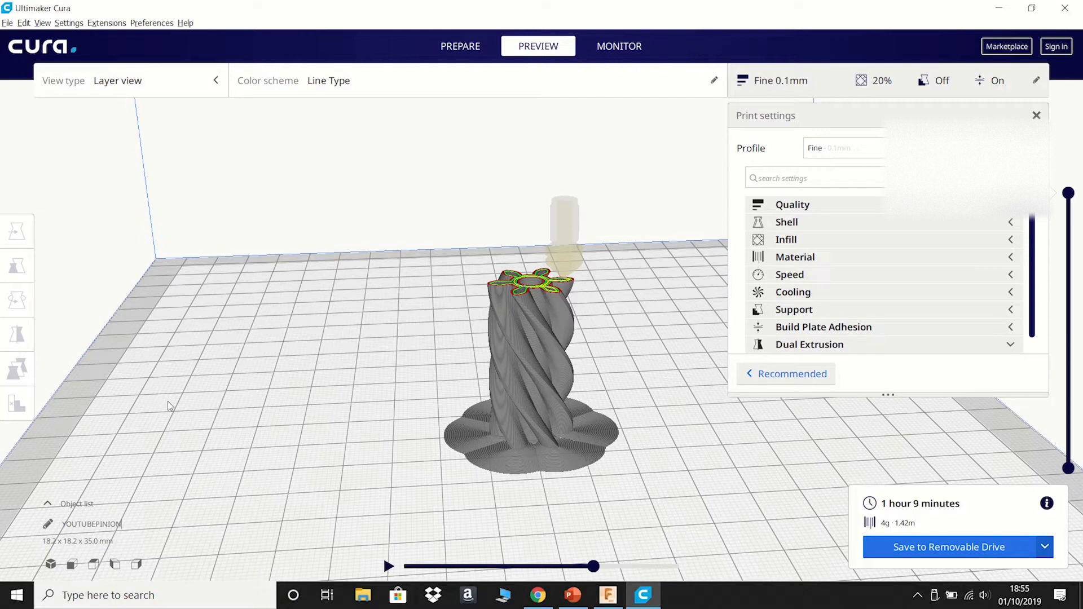
mouse_move(79, 553)
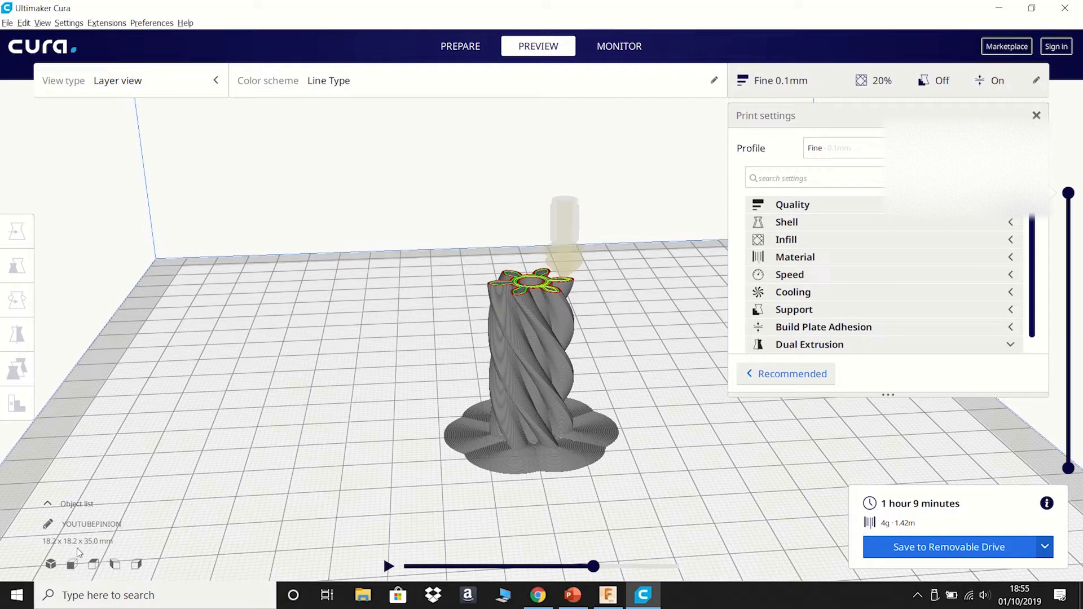
left_click(949, 547)
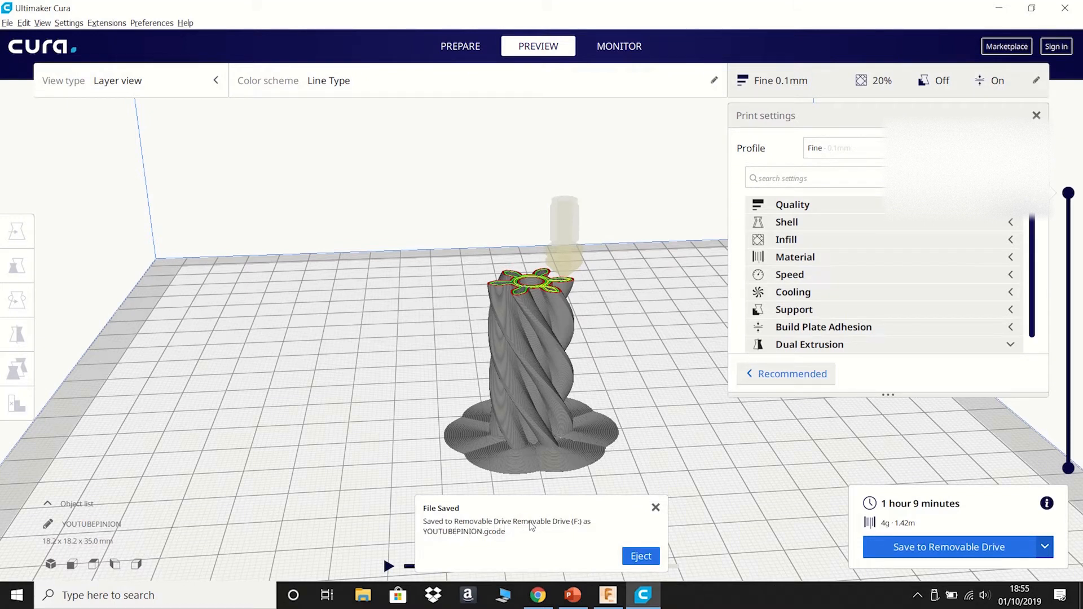
mouse_move(533, 526)
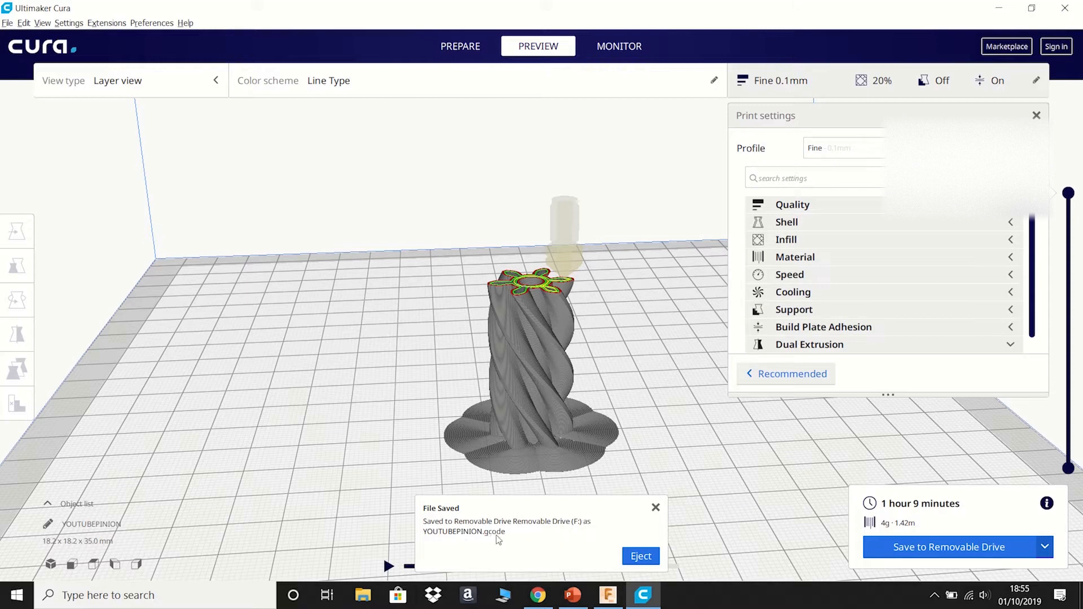
Eject the removable drive and return to the Prepare stage
left_click(639, 557)
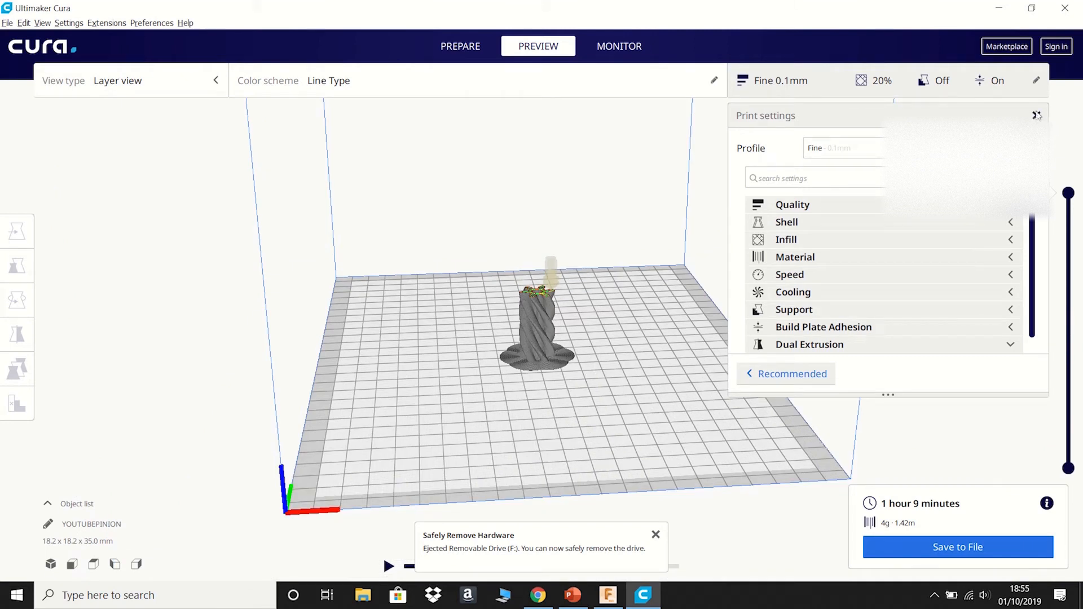
left_click(460, 46)
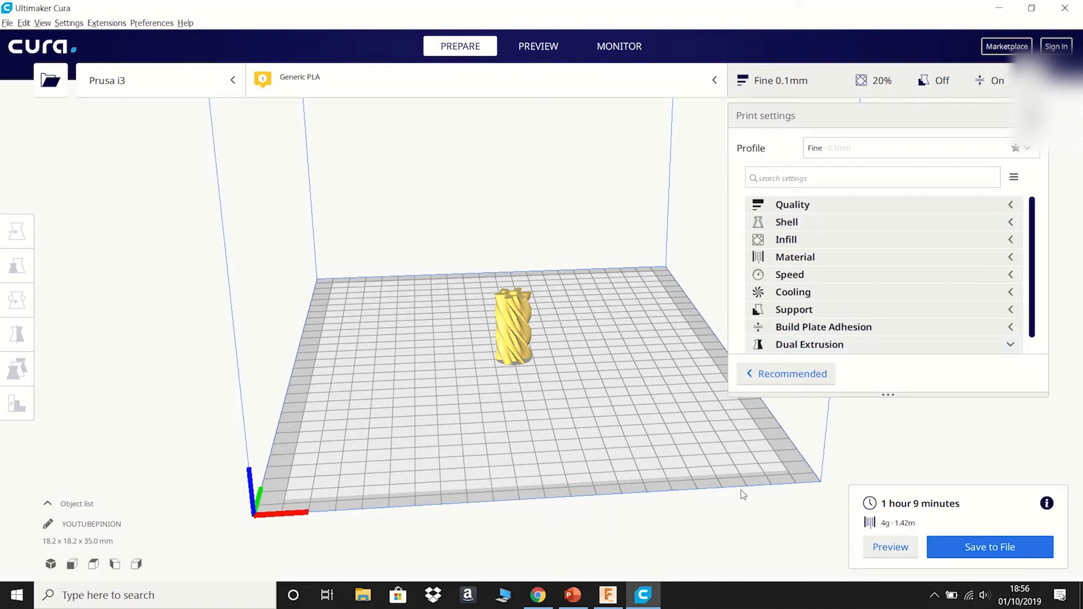
mouse_move(738, 483)
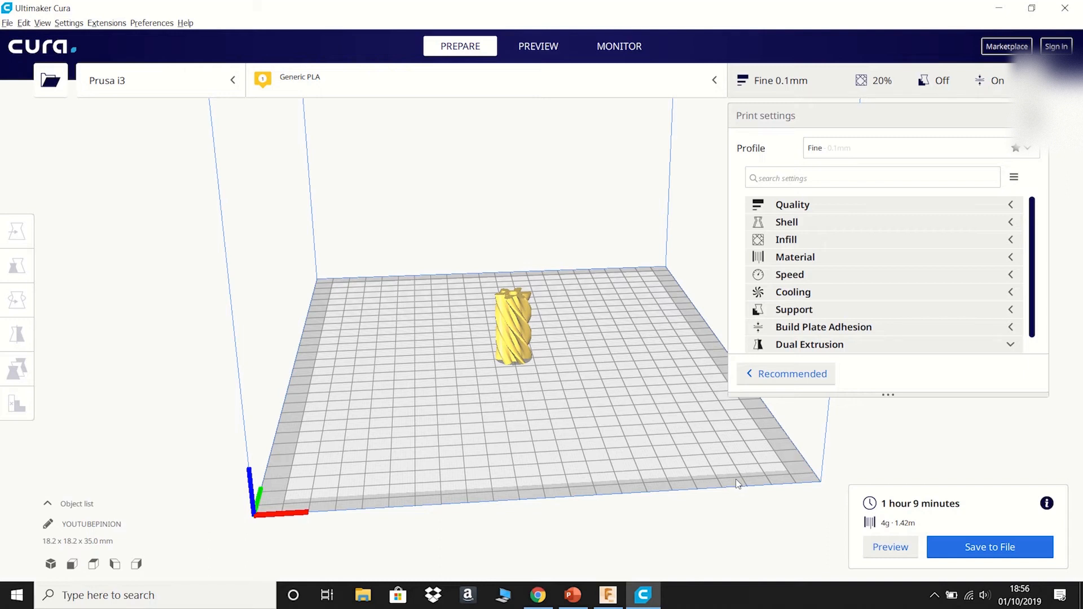